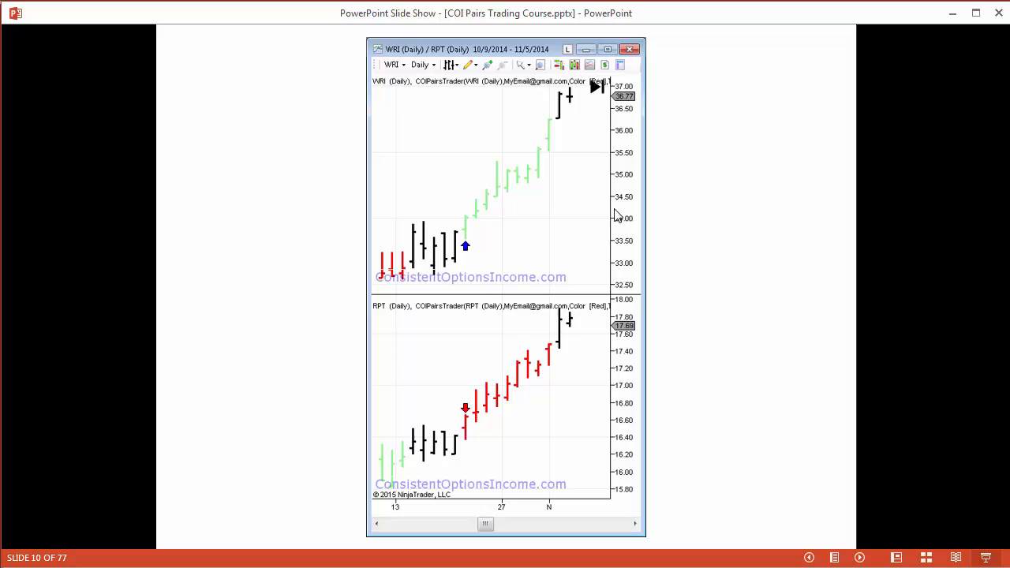
{"action": "mouse_move", "coordinate": [625, 470]}
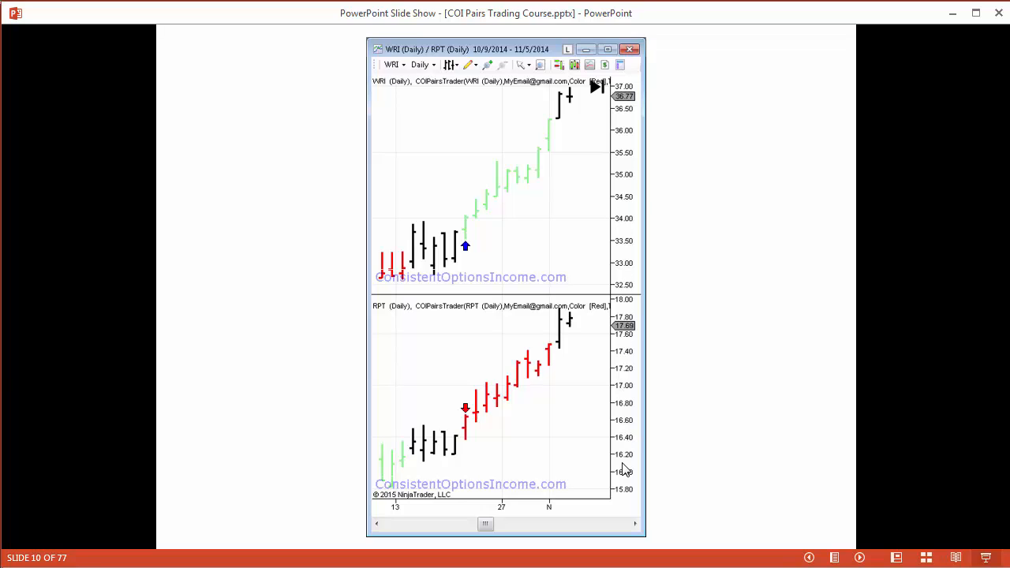
{"action": "mouse_move", "coordinate": [626, 394]}
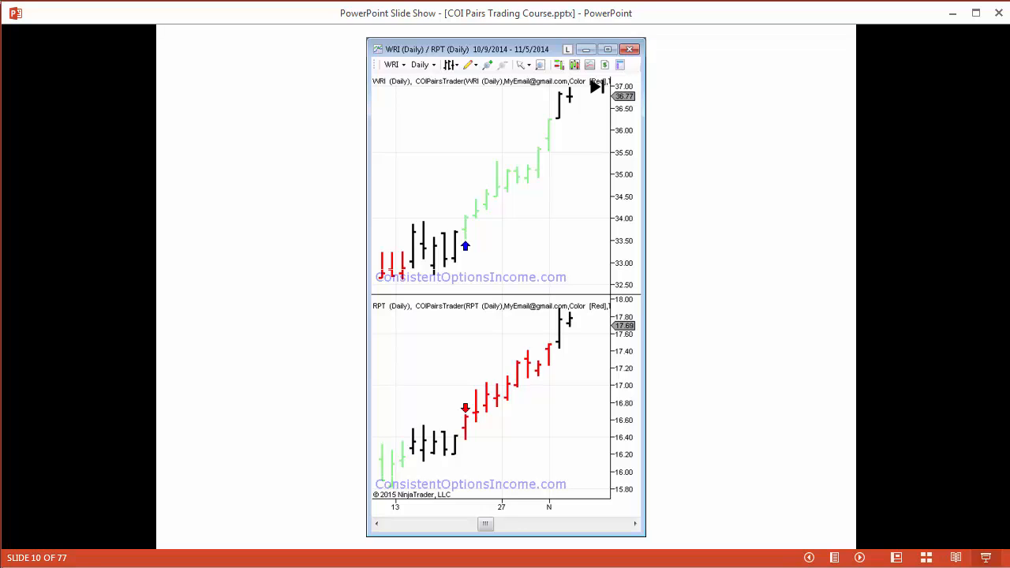
{"action": "mouse_move", "coordinate": [487, 432]}
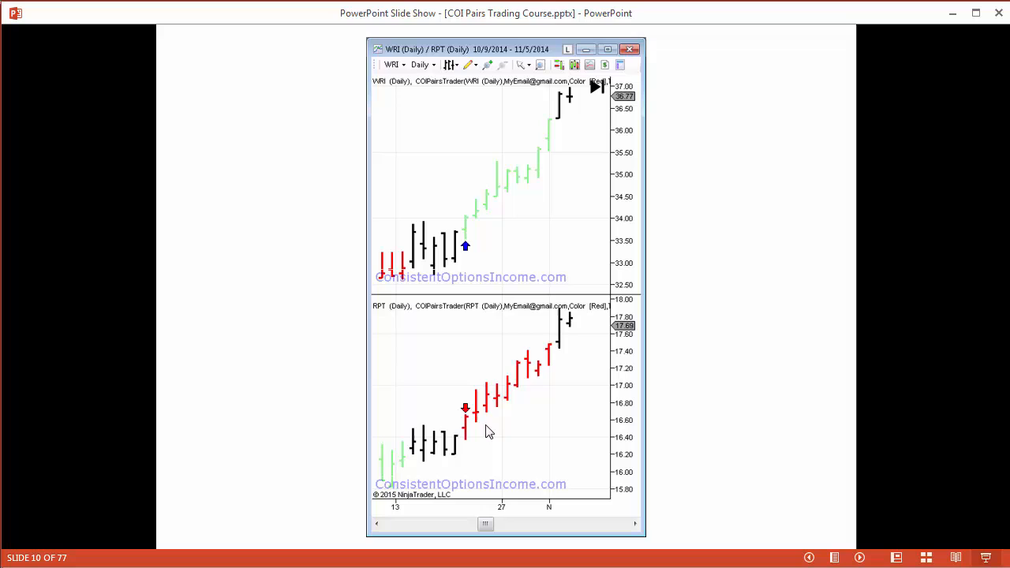
{"action": "mouse_move", "coordinate": [704, 380]}
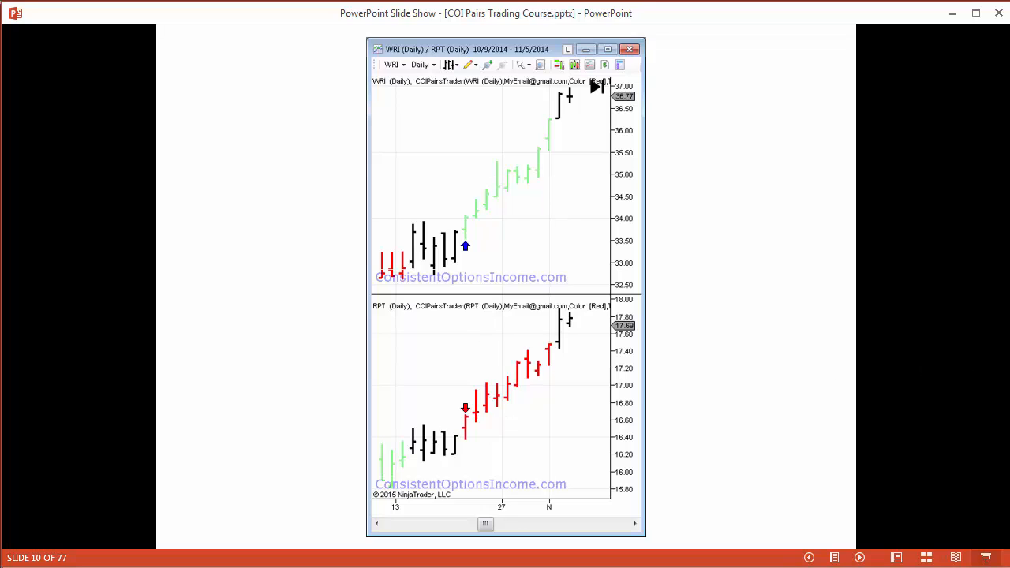
{"action": "mouse_move", "coordinate": [892, 366]}
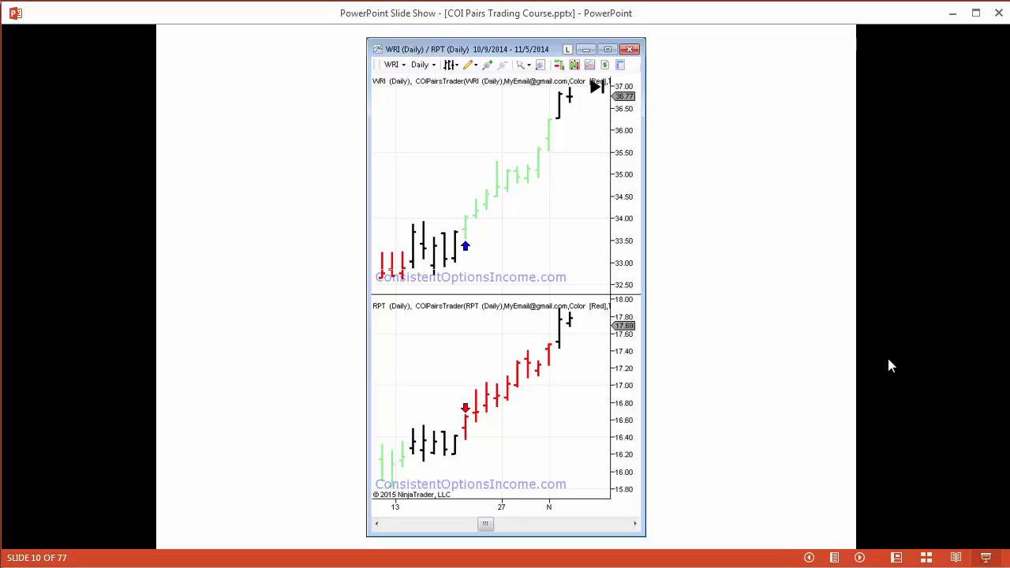
{"action": "mouse_move", "coordinate": [882, 369]}
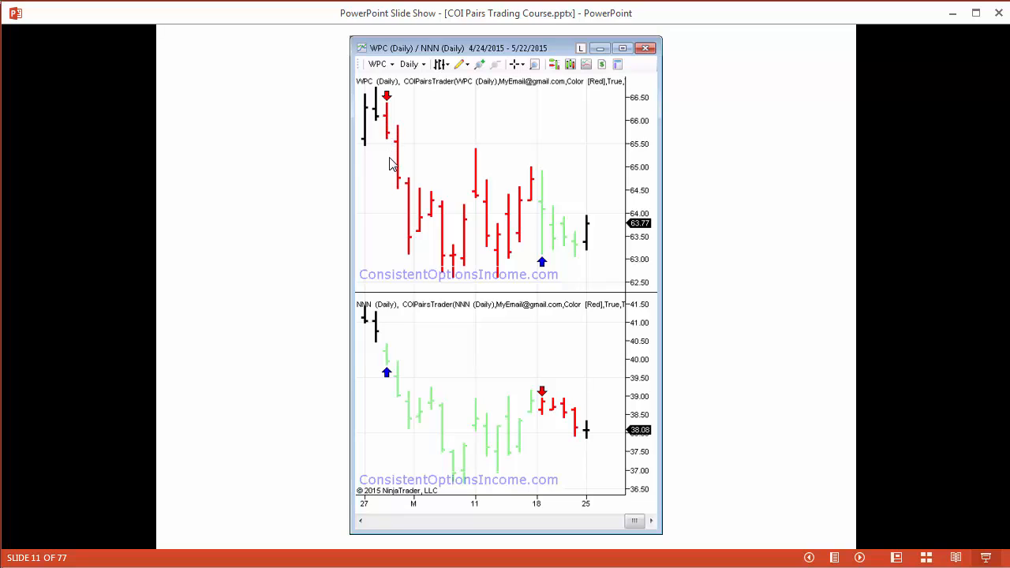
{"action": "mouse_move", "coordinate": [525, 200]}
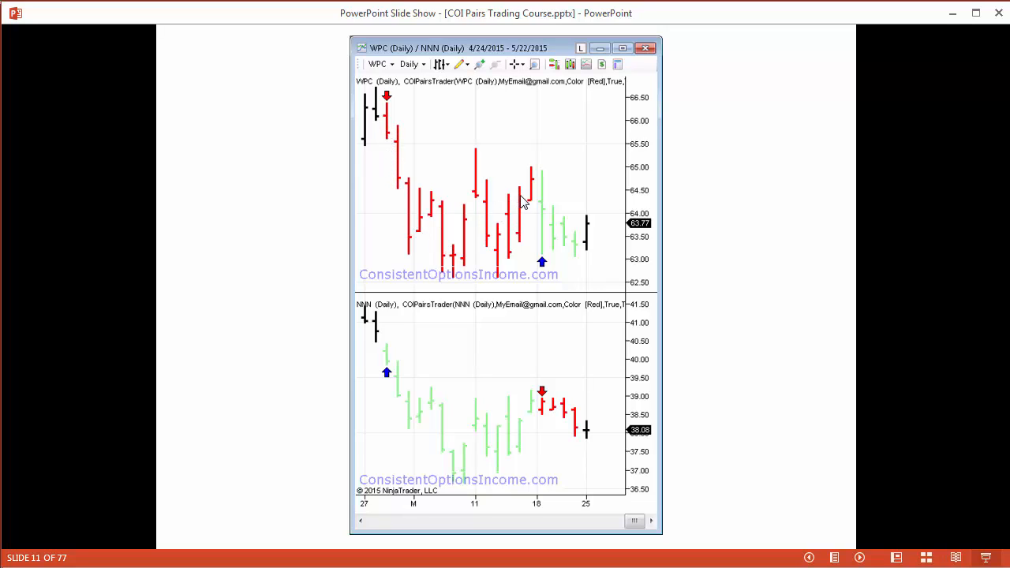
{"action": "mouse_move", "coordinate": [545, 215]}
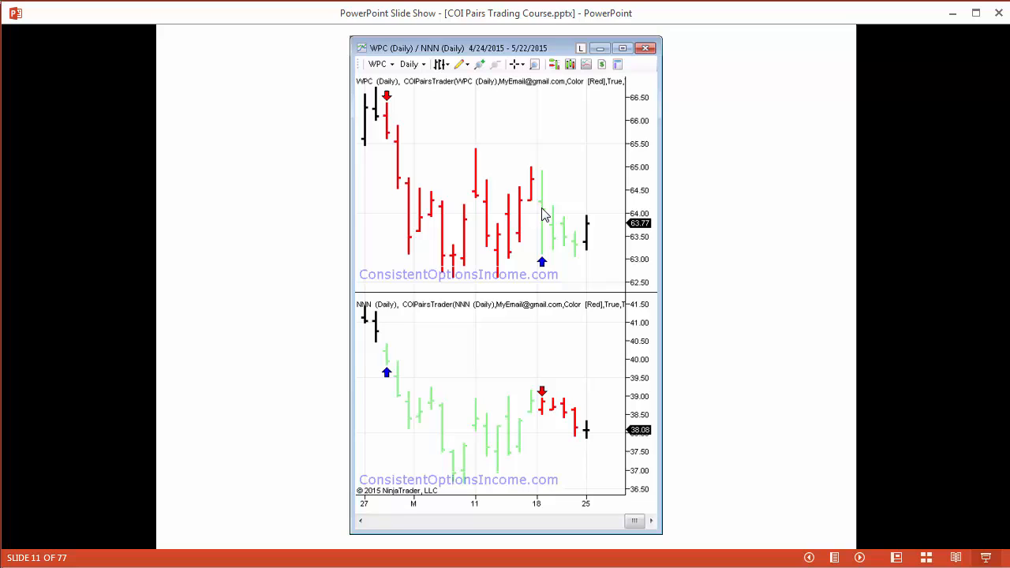
{"action": "mouse_move", "coordinate": [569, 247]}
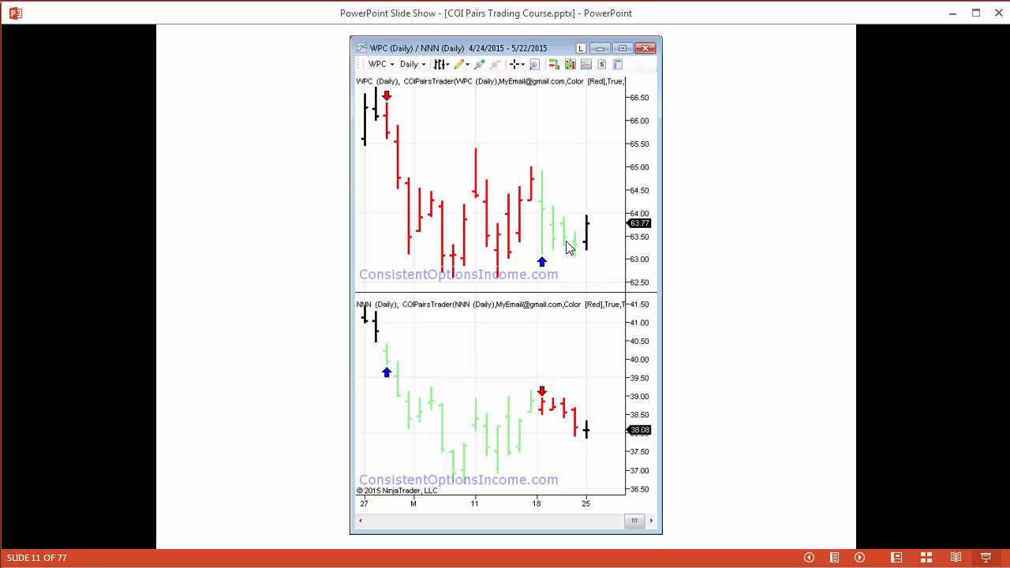
{"action": "mouse_move", "coordinate": [397, 374]}
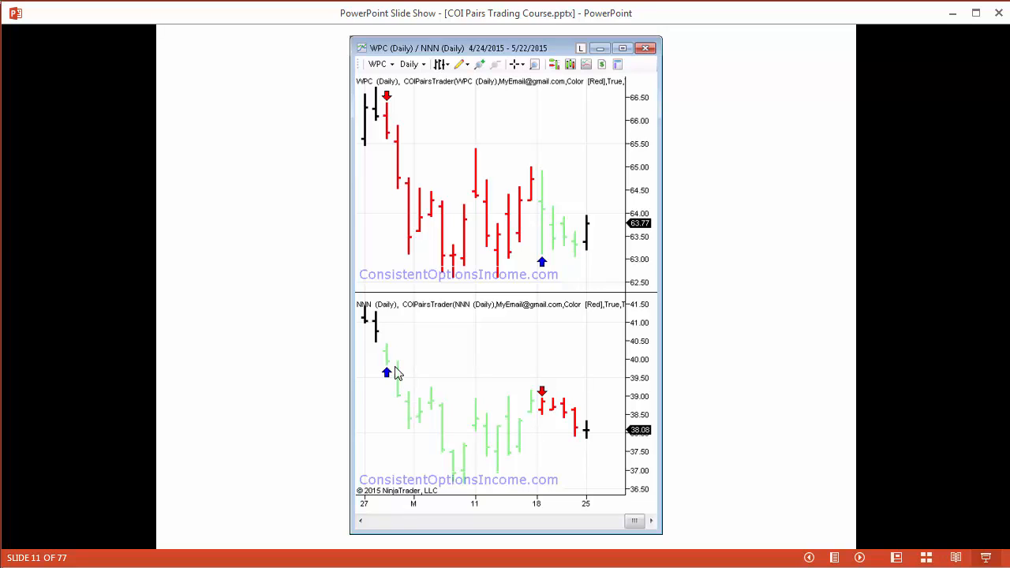
{"action": "mouse_move", "coordinate": [484, 426]}
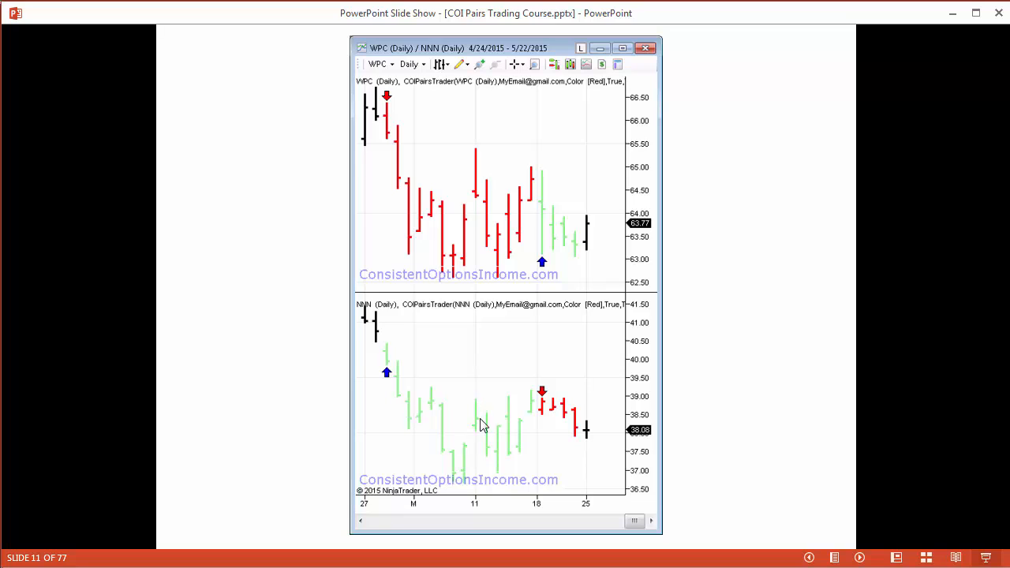
{"action": "mouse_move", "coordinate": [570, 429]}
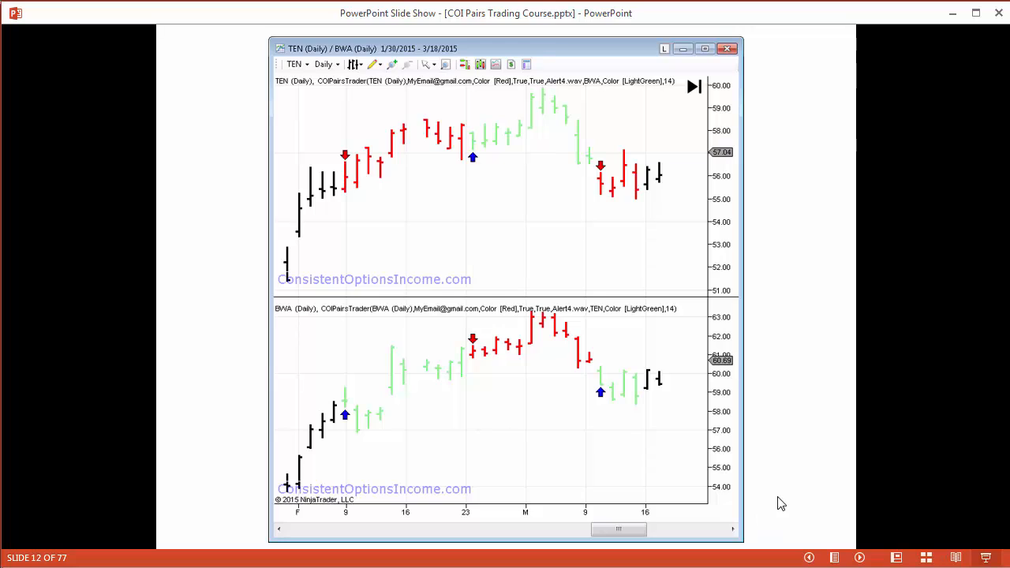
{"action": "mouse_move", "coordinate": [354, 187]}
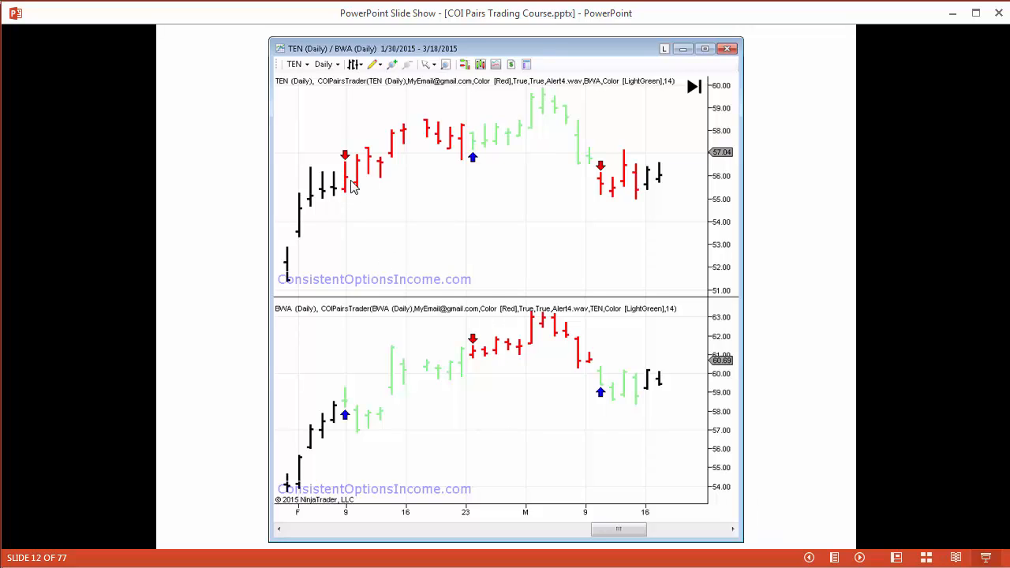
{"action": "mouse_move", "coordinate": [466, 162]}
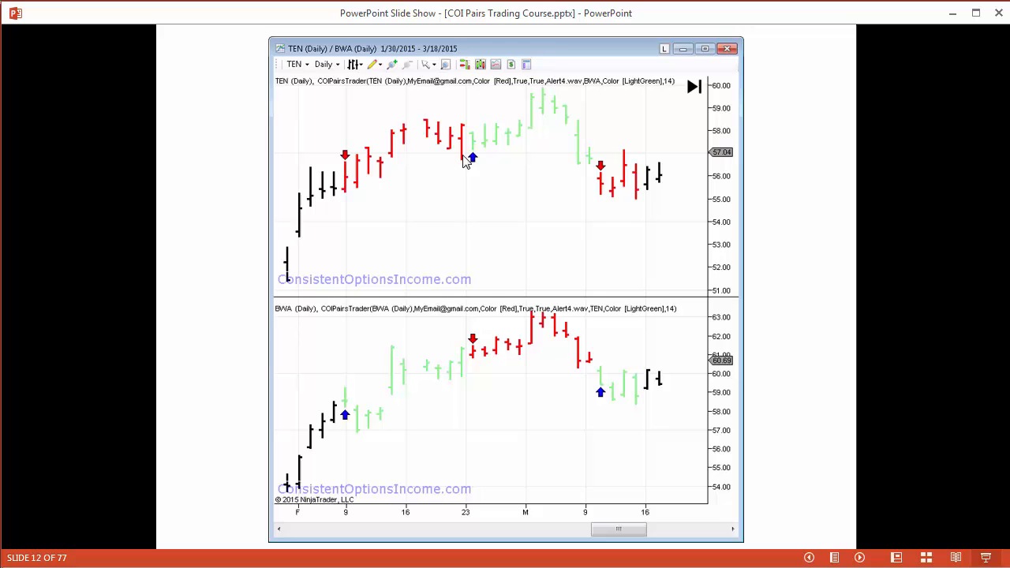
{"action": "mouse_move", "coordinate": [444, 375]}
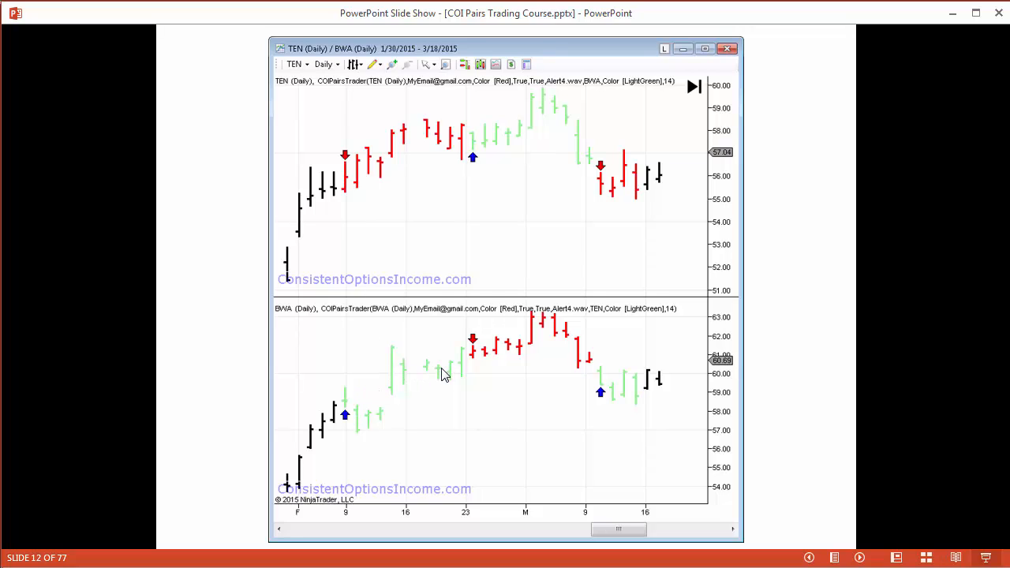
{"action": "mouse_move", "coordinate": [476, 352]}
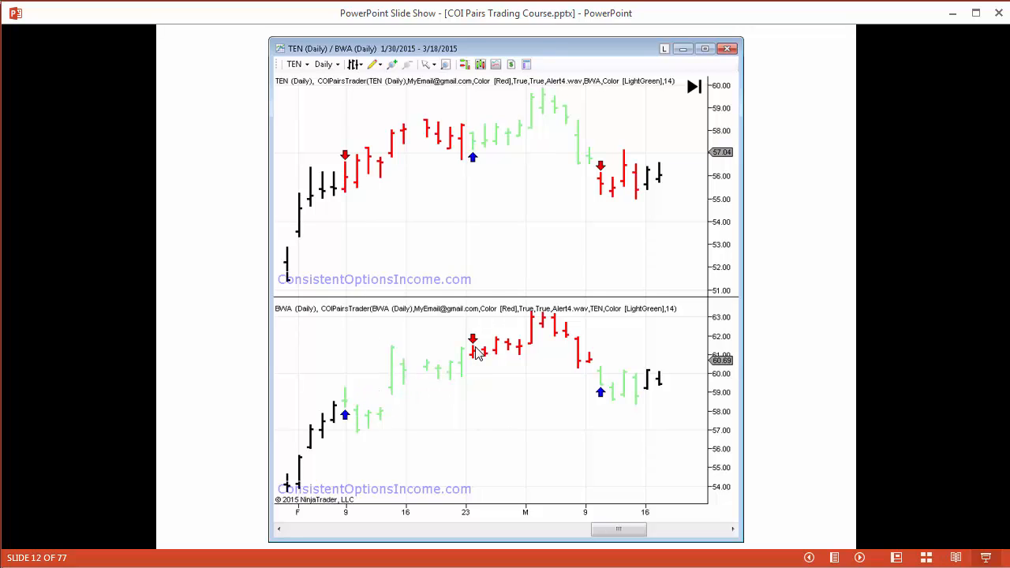
{"action": "mouse_move", "coordinate": [496, 142]}
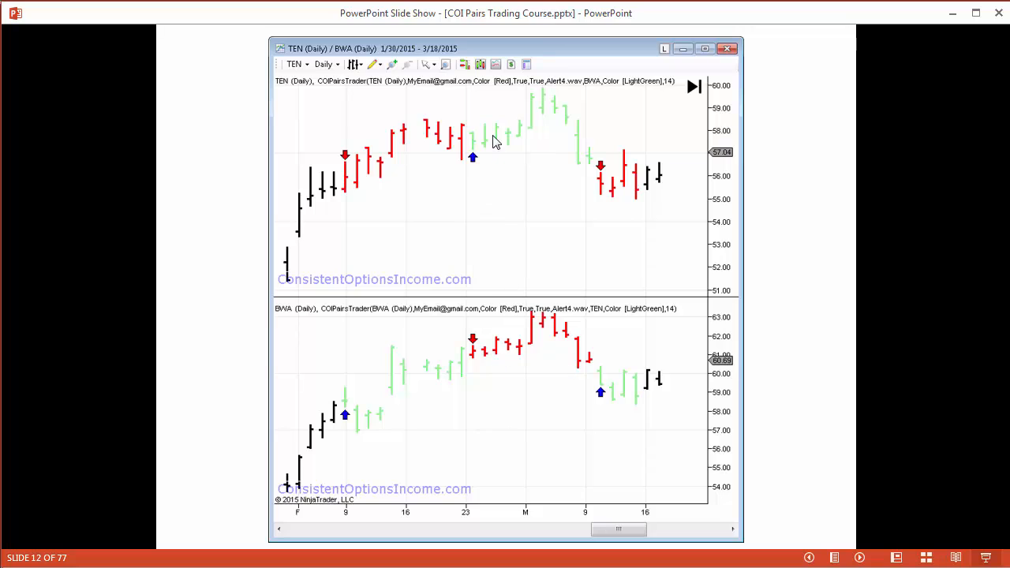
{"action": "mouse_move", "coordinate": [596, 285]}
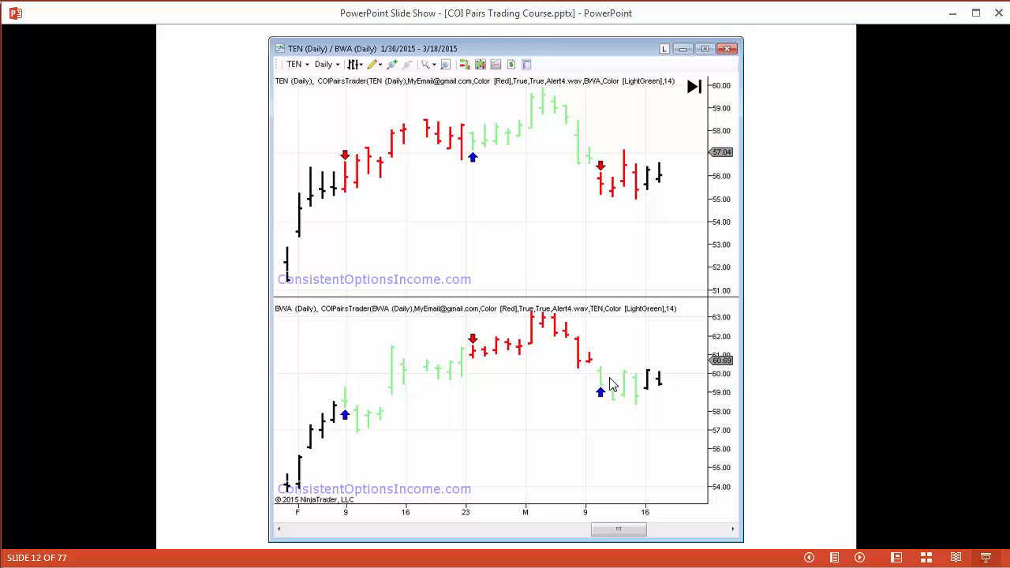
{"action": "mouse_move", "coordinate": [630, 409]}
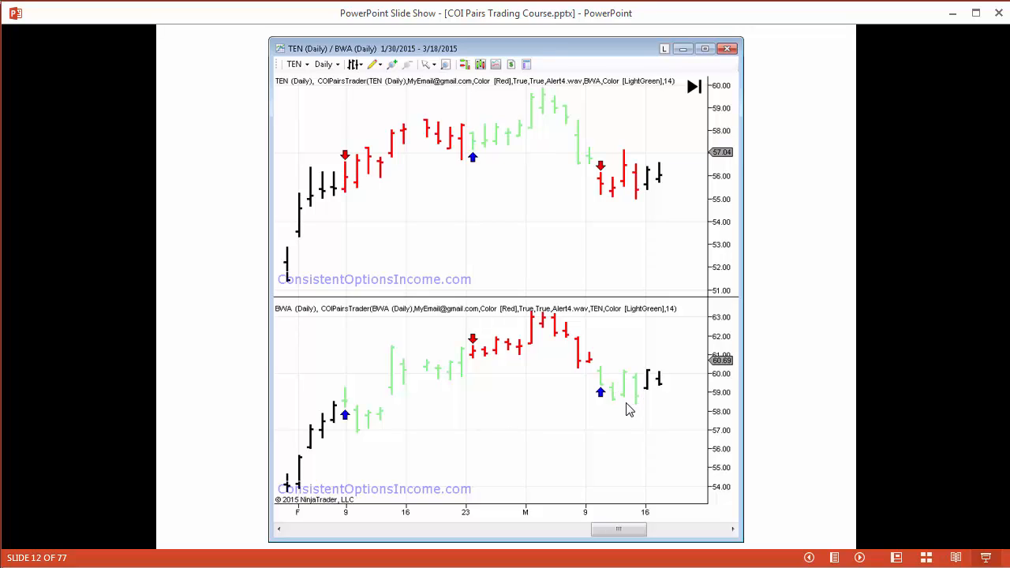
{"action": "mouse_move", "coordinate": [460, 189]}
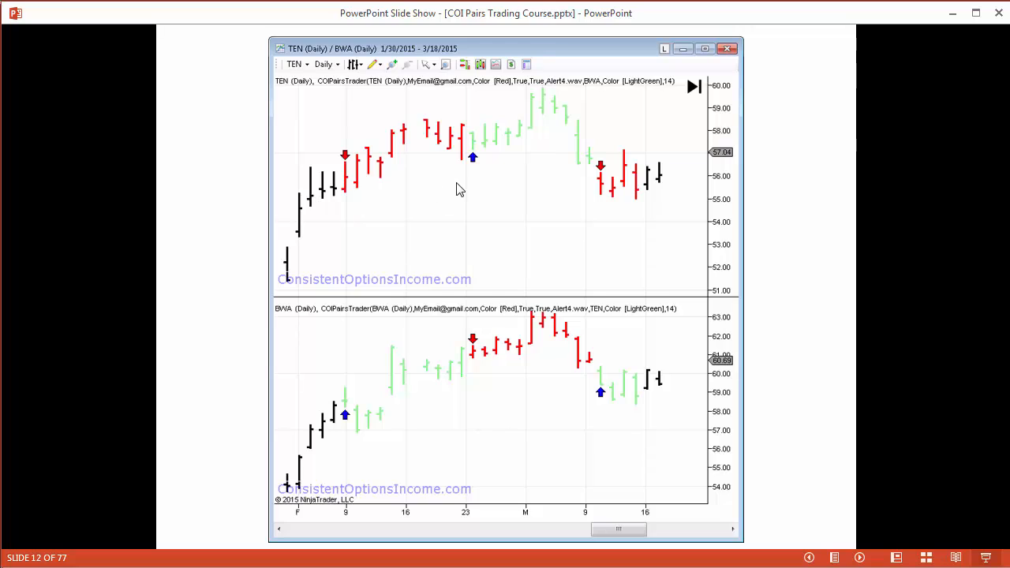
{"action": "mouse_move", "coordinate": [477, 338]}
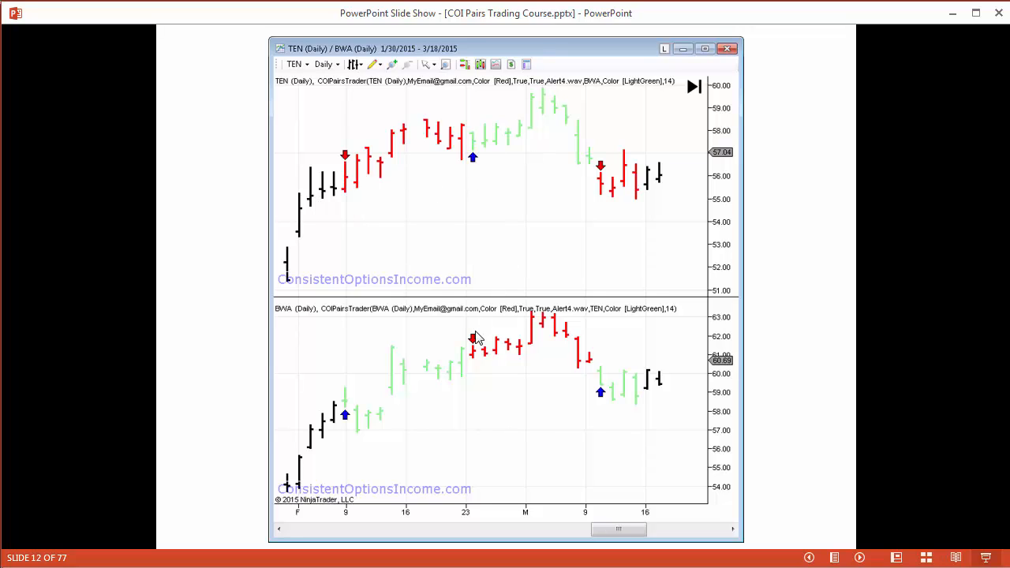
{"action": "mouse_move", "coordinate": [558, 437]}
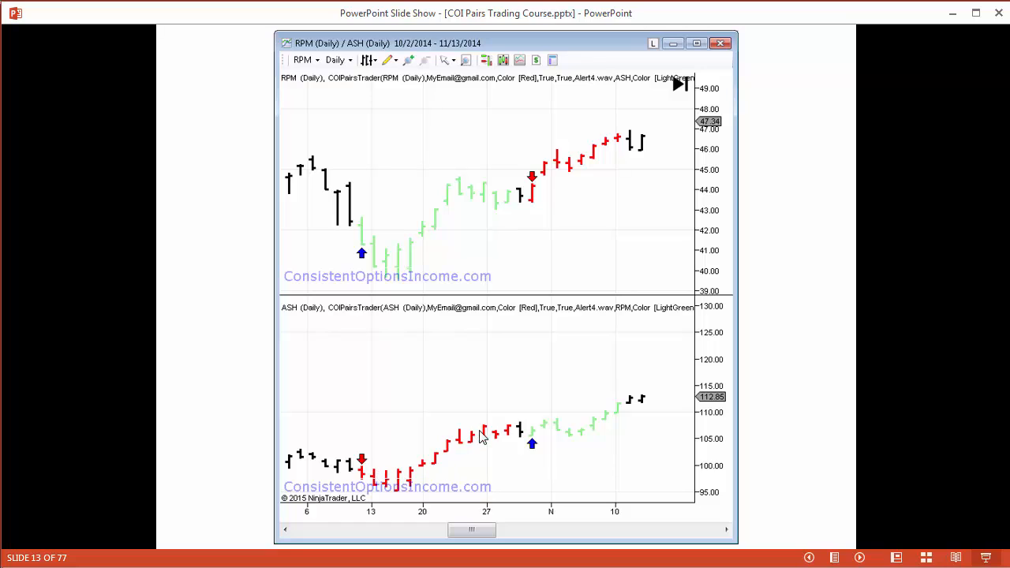
{"action": "mouse_move", "coordinate": [501, 205]}
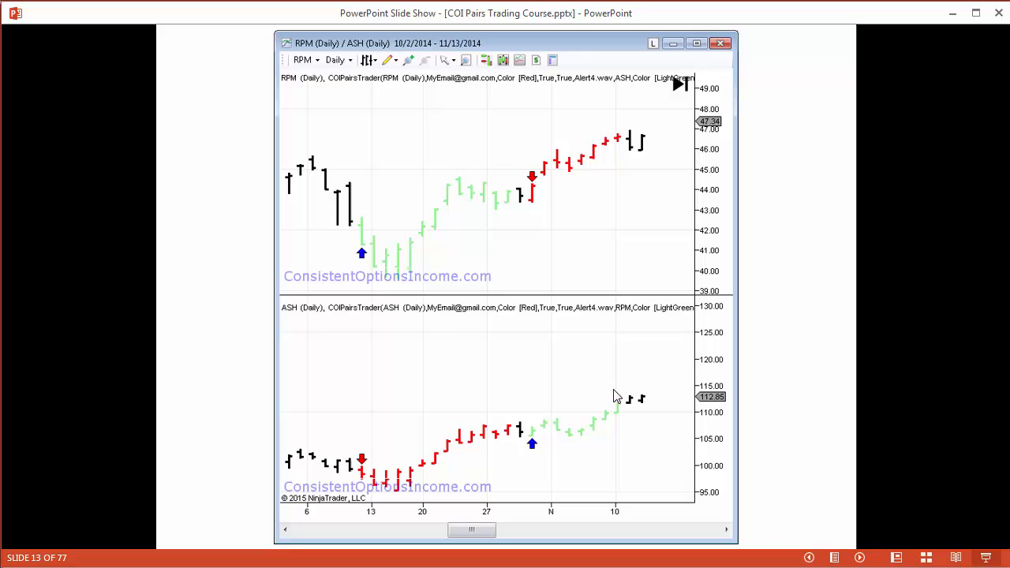
{"action": "mouse_move", "coordinate": [611, 423]}
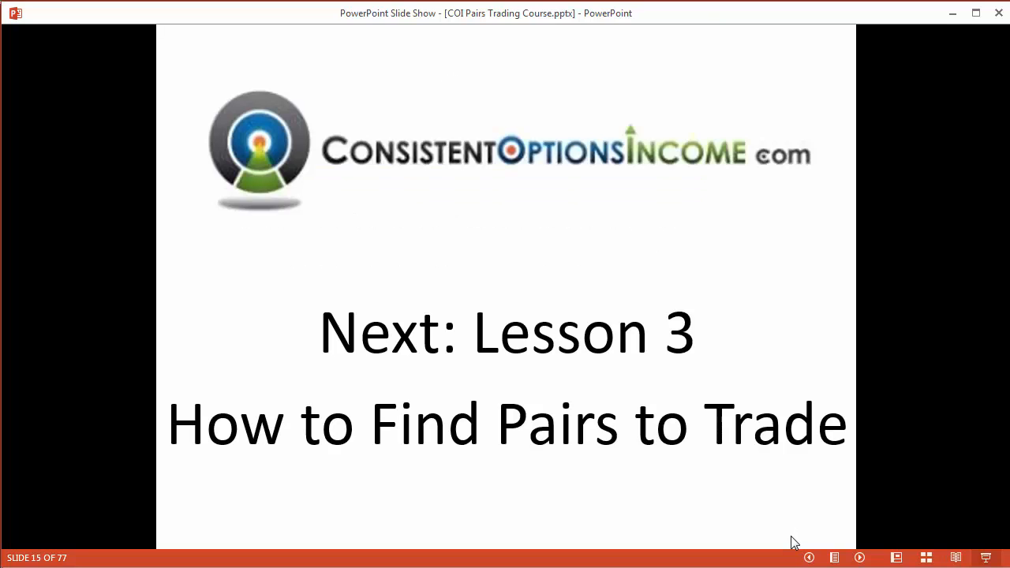
{"action": "mouse_move", "coordinate": [794, 534]}
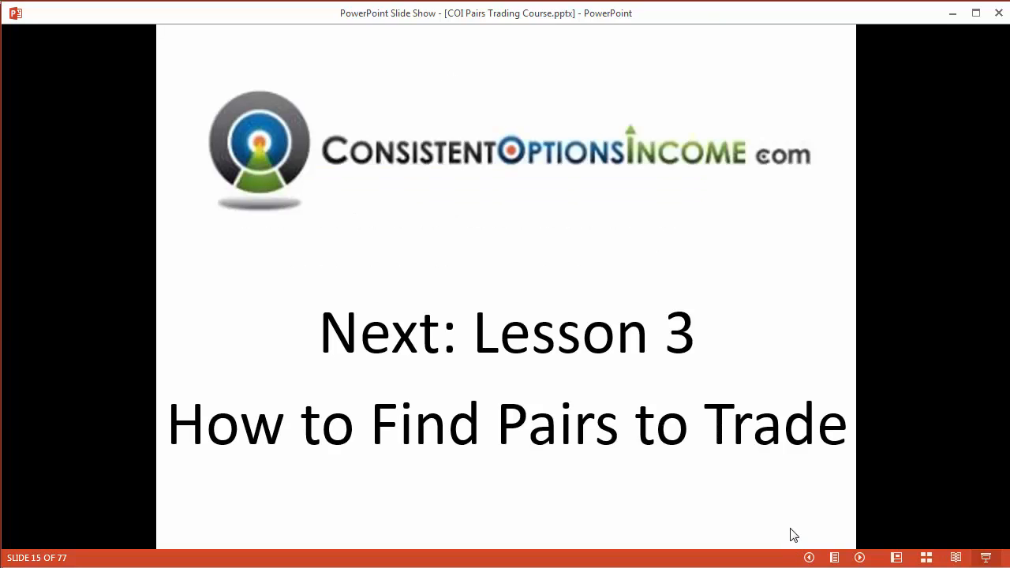